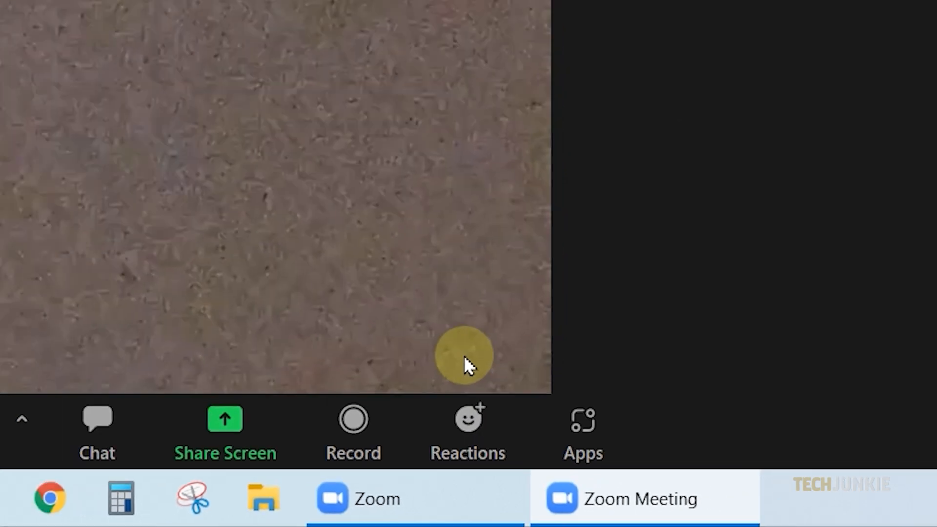
- Raise your hand from the Reactions menu in the desktop meeting
{"action": "left_click", "coordinate": [467, 418]}
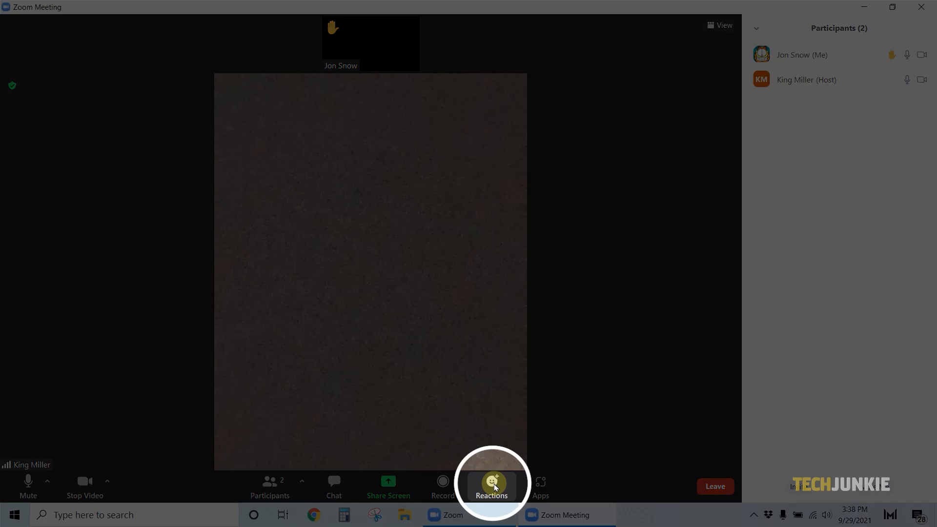
- Lower the raised hand via Reactions, choosing Lower Hand
{"action": "left_click", "coordinate": [491, 487]}
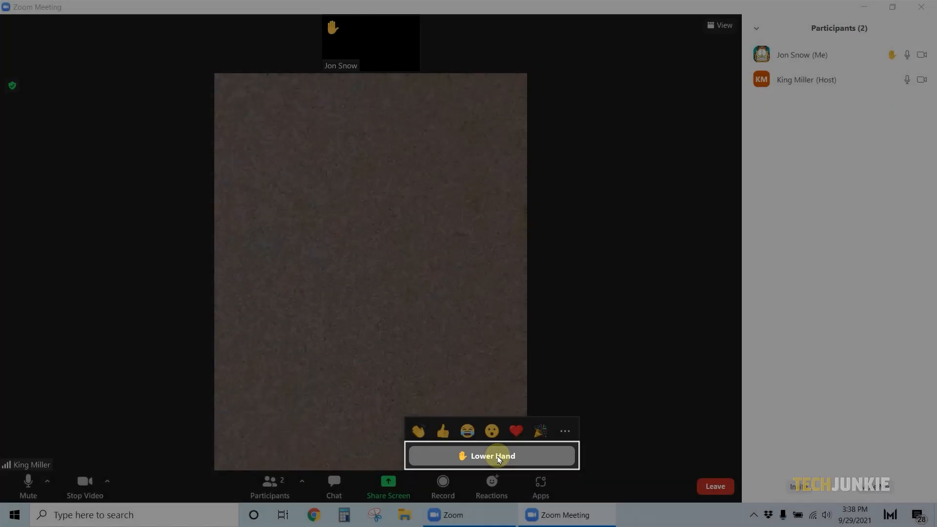
{"action": "left_click", "coordinate": [491, 455]}
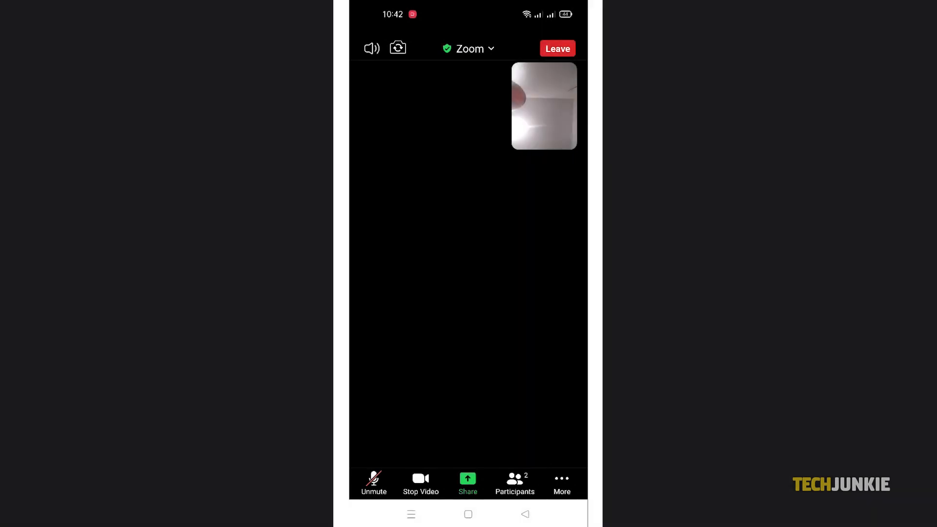
- Raise your hand from the More menu in the Android meeting
{"action": "left_click", "coordinate": [560, 482]}
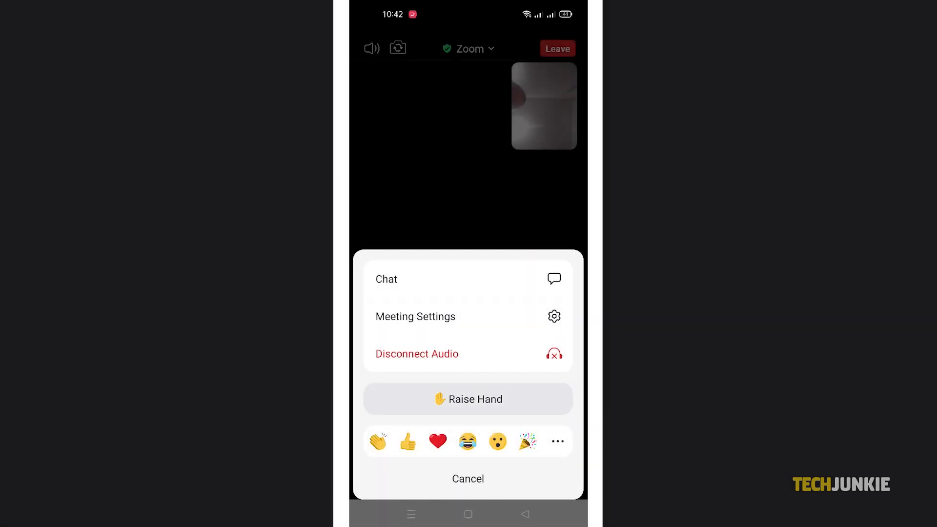
{"action": "left_click", "coordinate": [467, 399]}
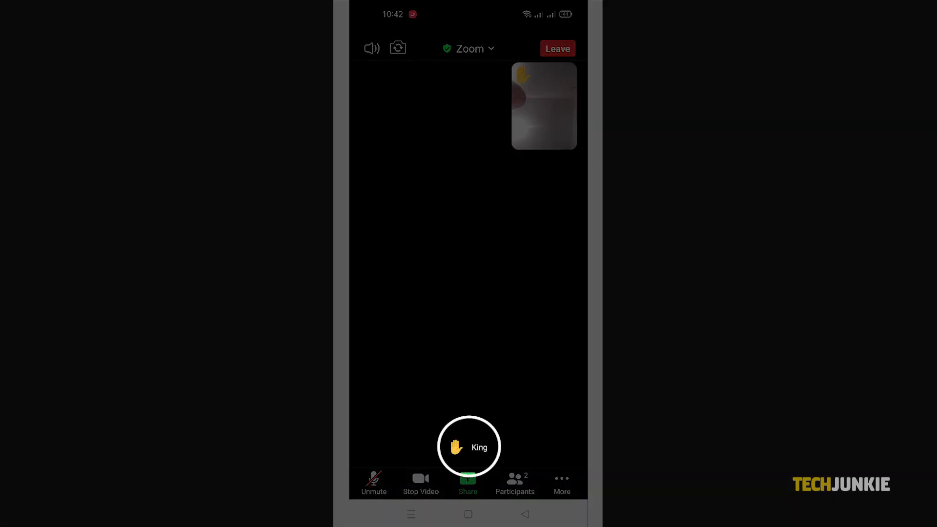